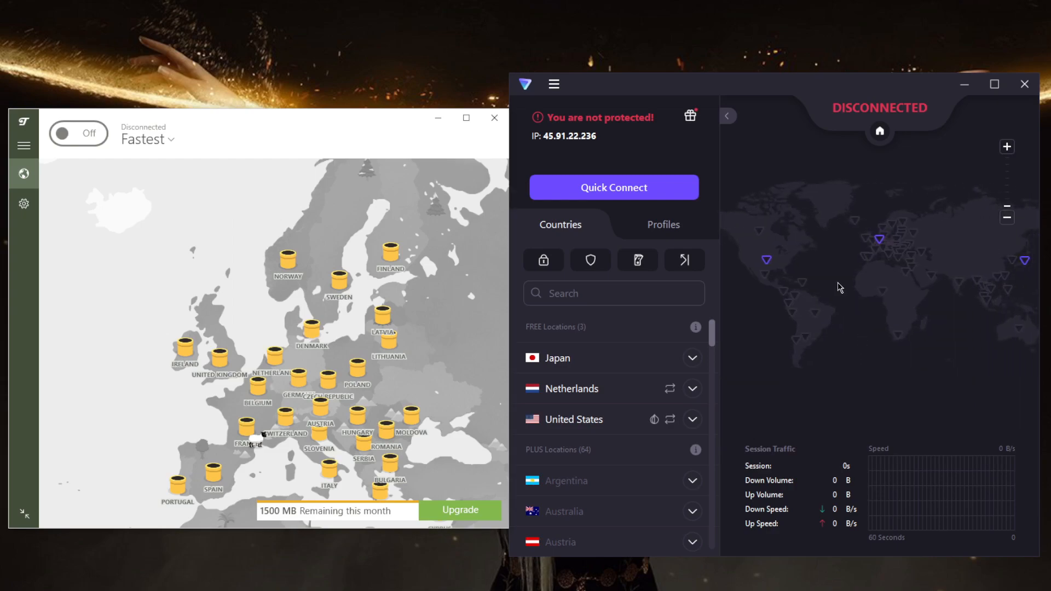
mouse_move(766, 336)
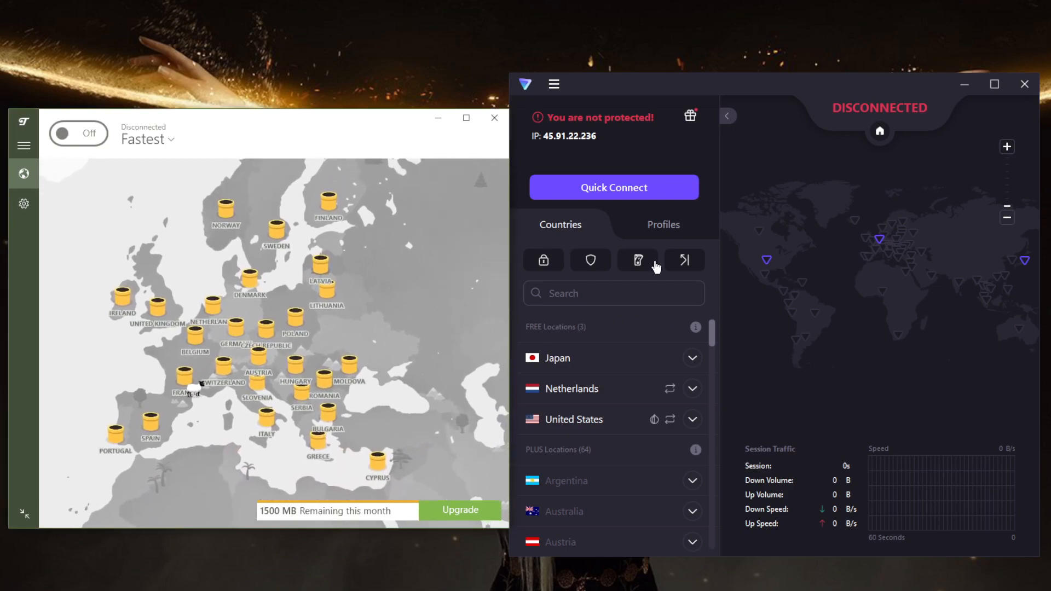
mouse_move(809, 239)
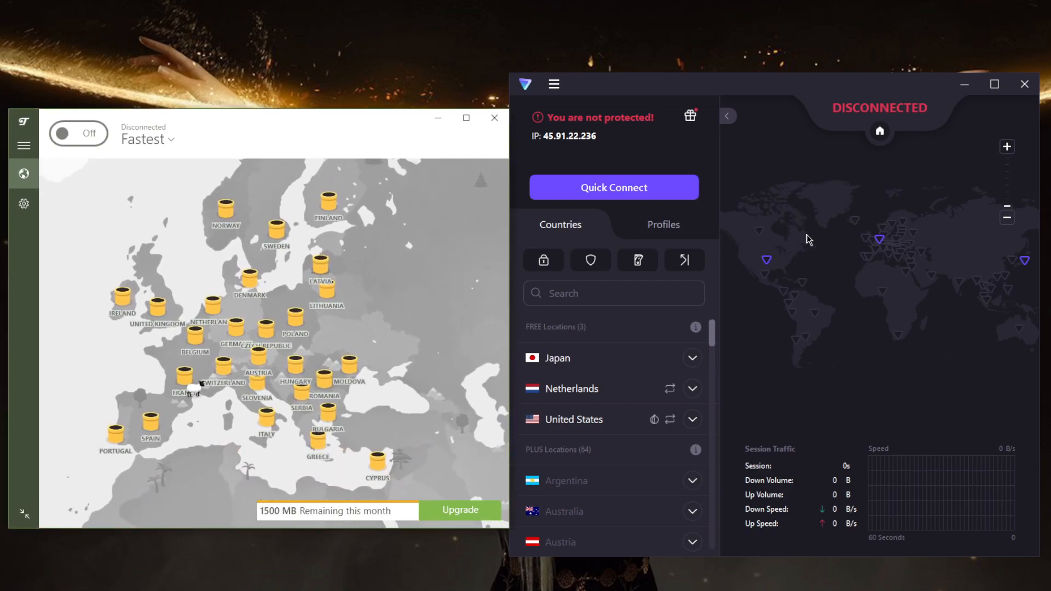
mouse_move(709, 363)
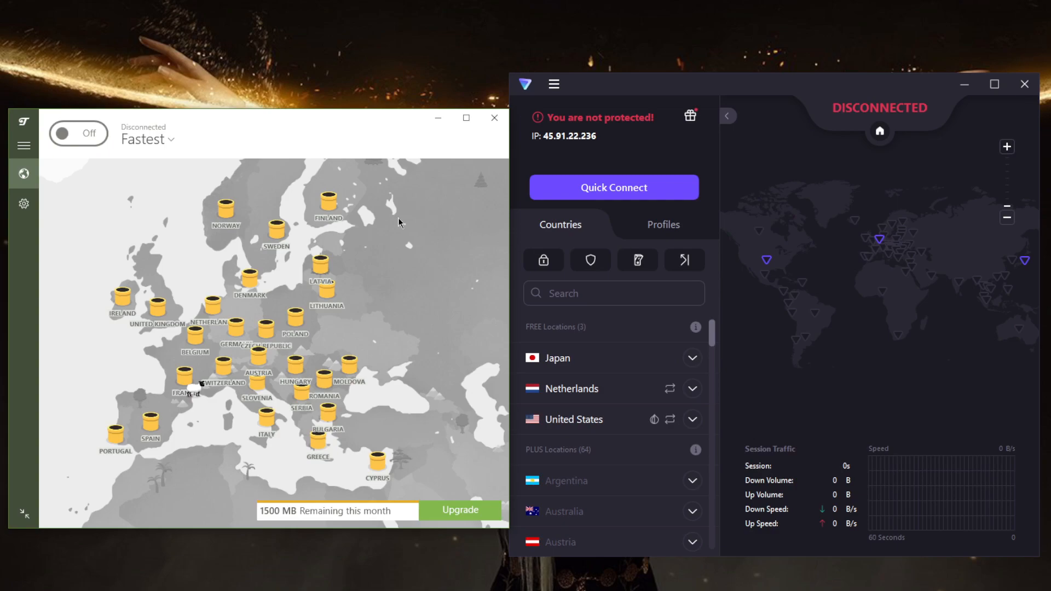
mouse_move(390, 264)
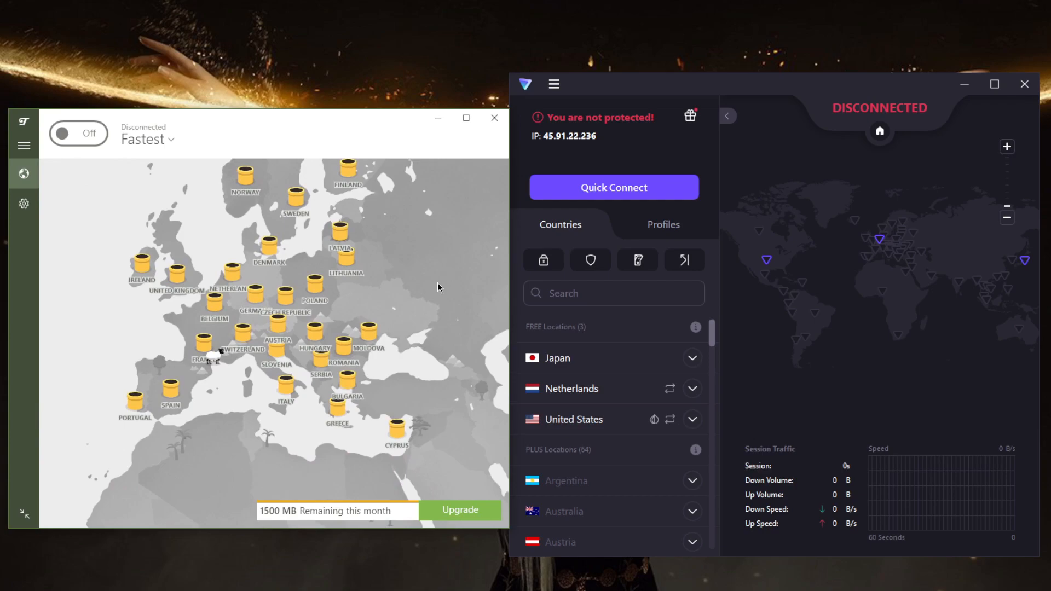
mouse_move(474, 279)
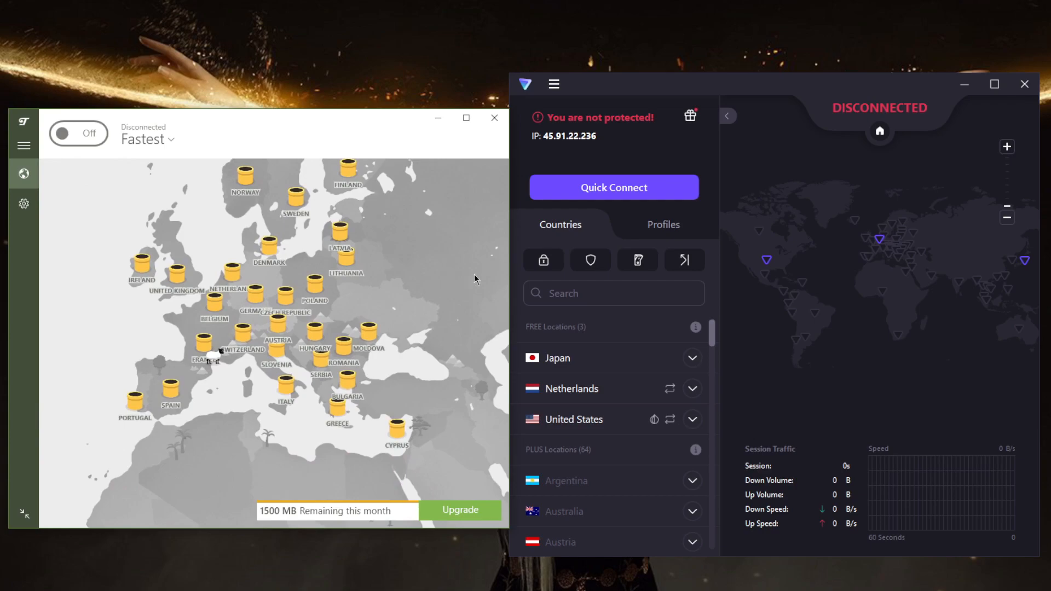
mouse_move(868, 305)
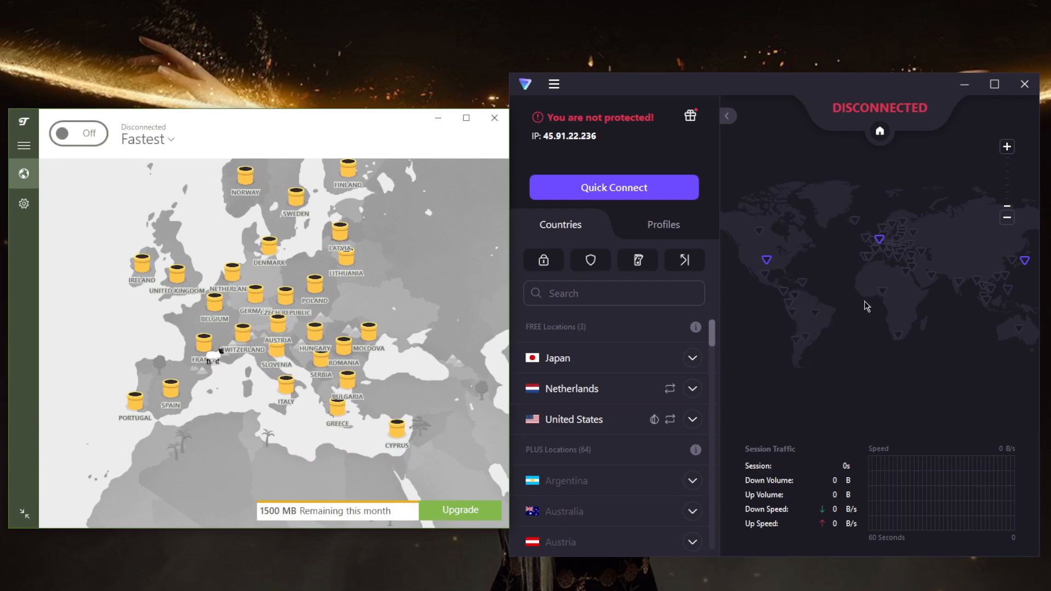
mouse_move(449, 340)
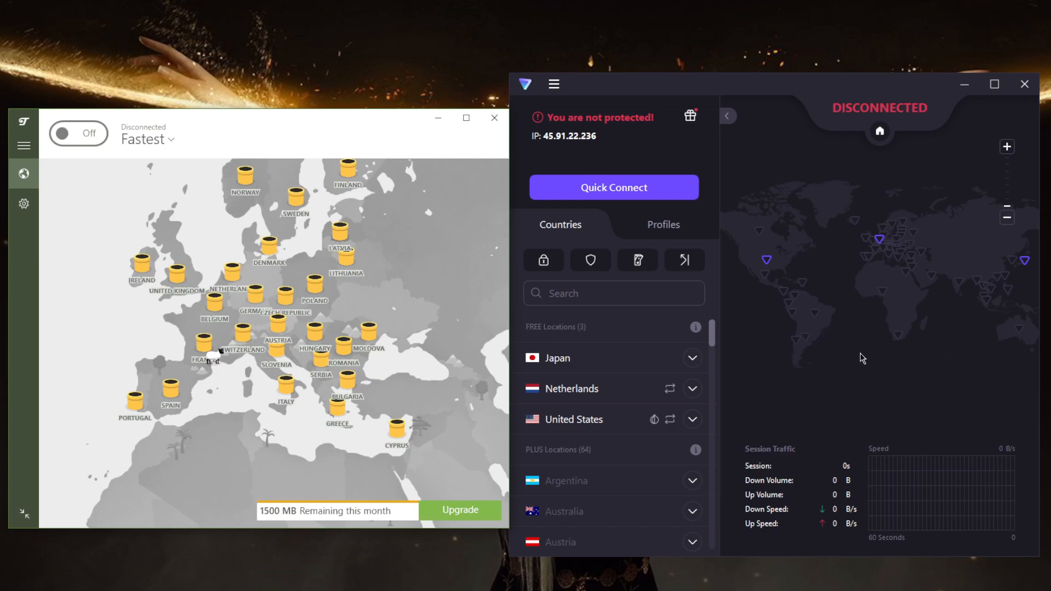
mouse_move(641, 420)
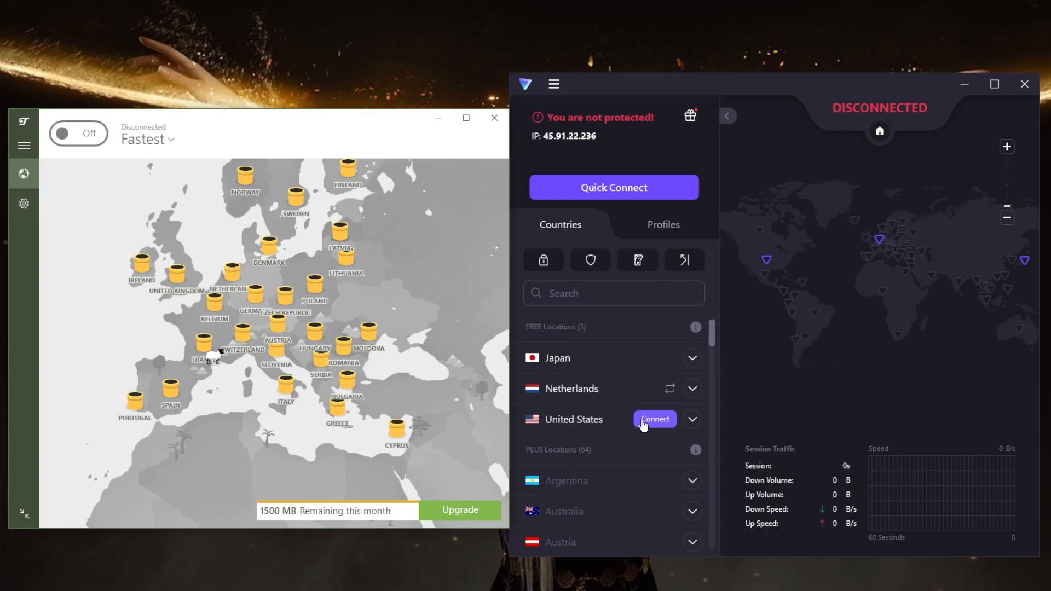
mouse_move(895, 378)
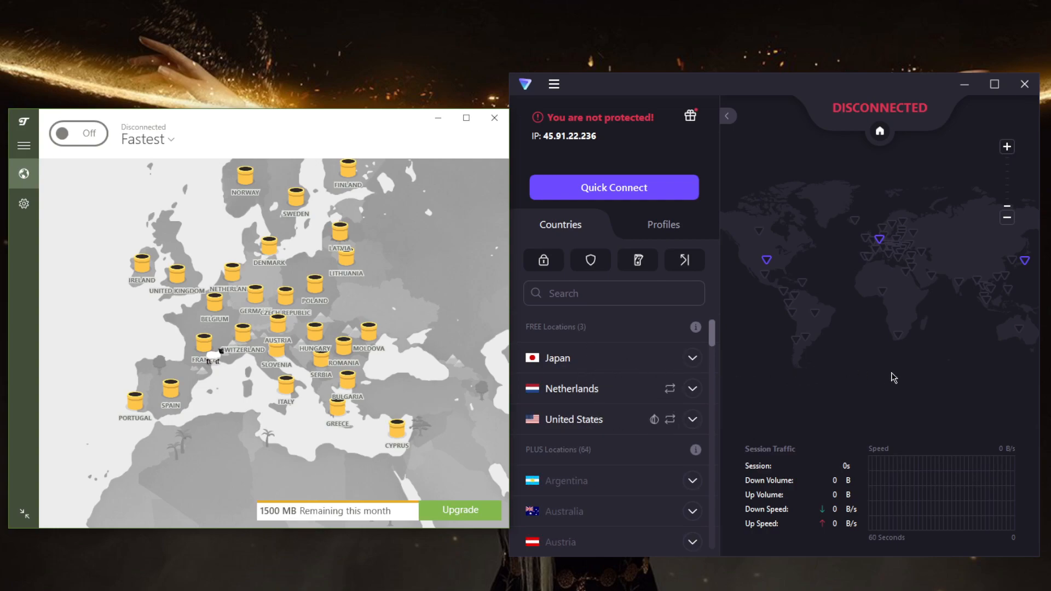
mouse_move(711, 359)
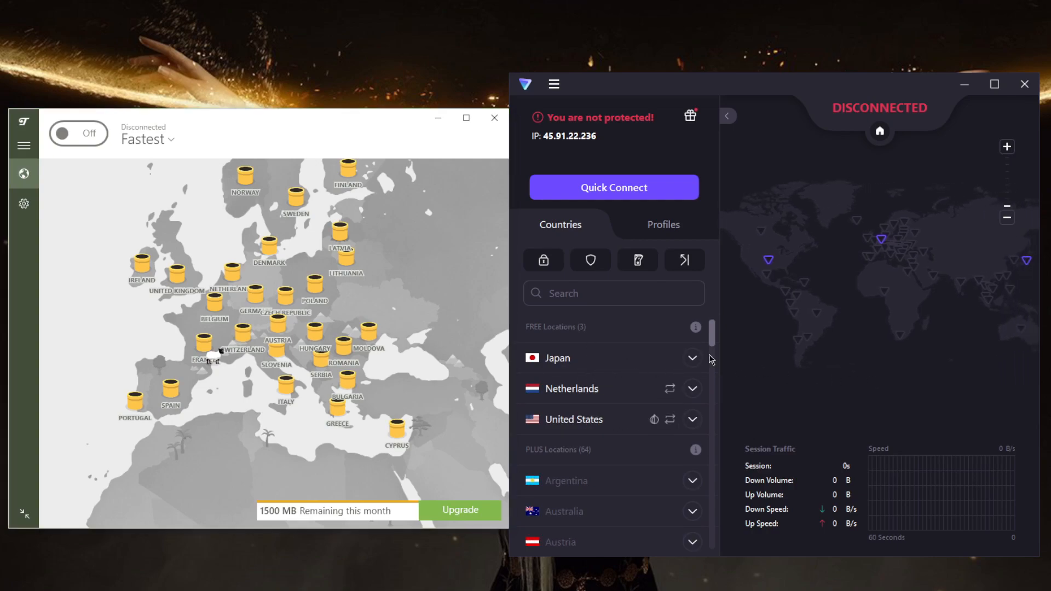
mouse_move(637, 261)
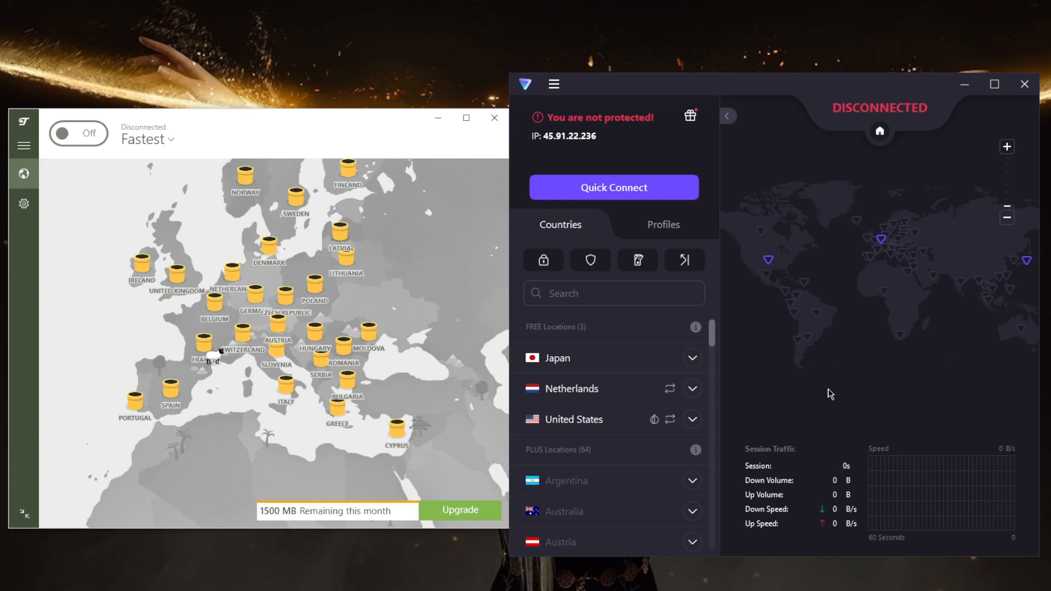
mouse_move(815, 397)
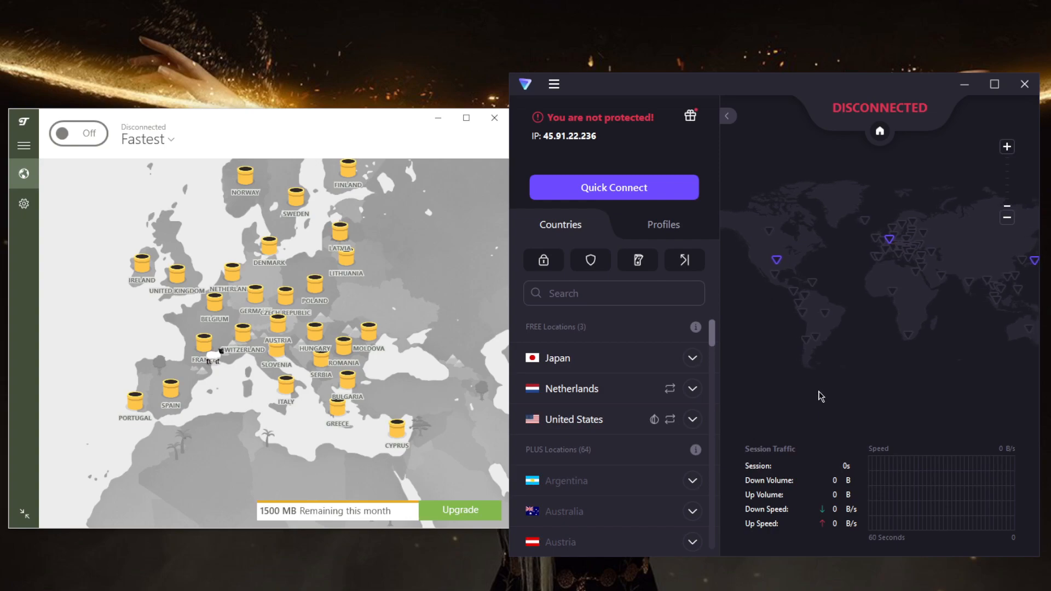
mouse_move(805, 401)
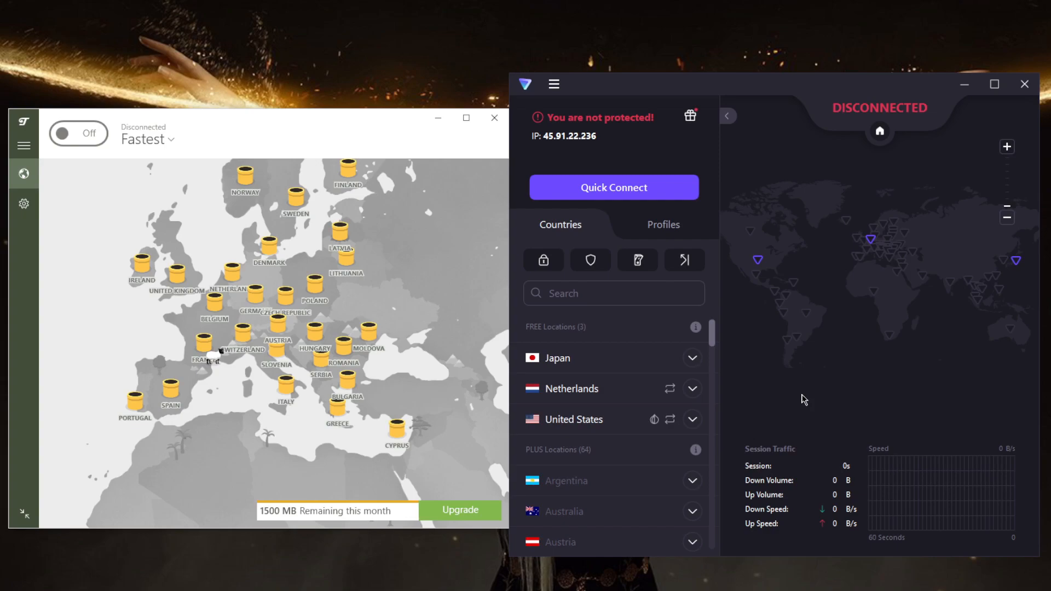
mouse_move(414, 296)
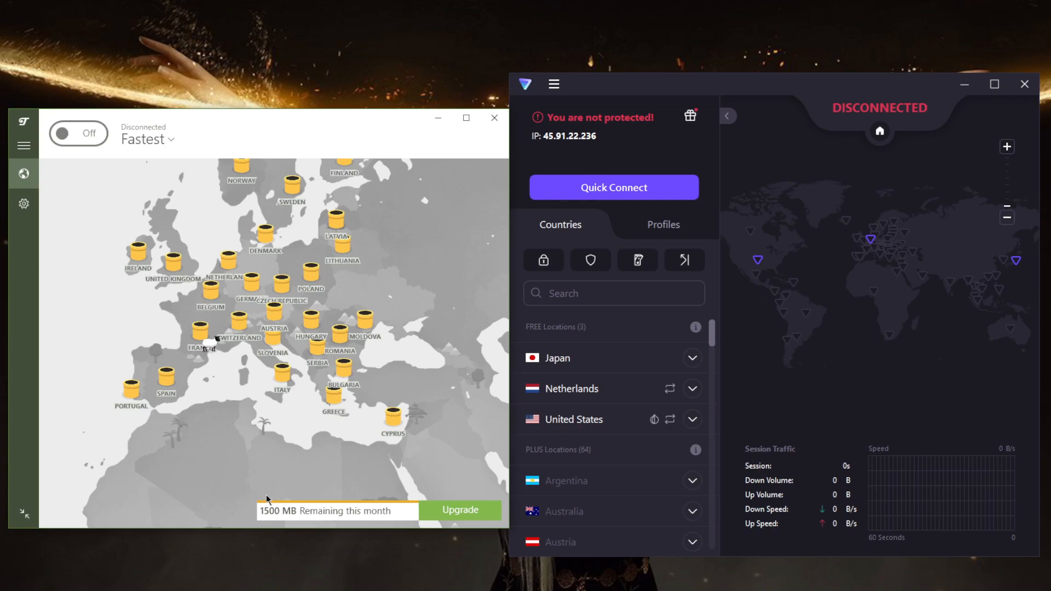
mouse_move(219, 420)
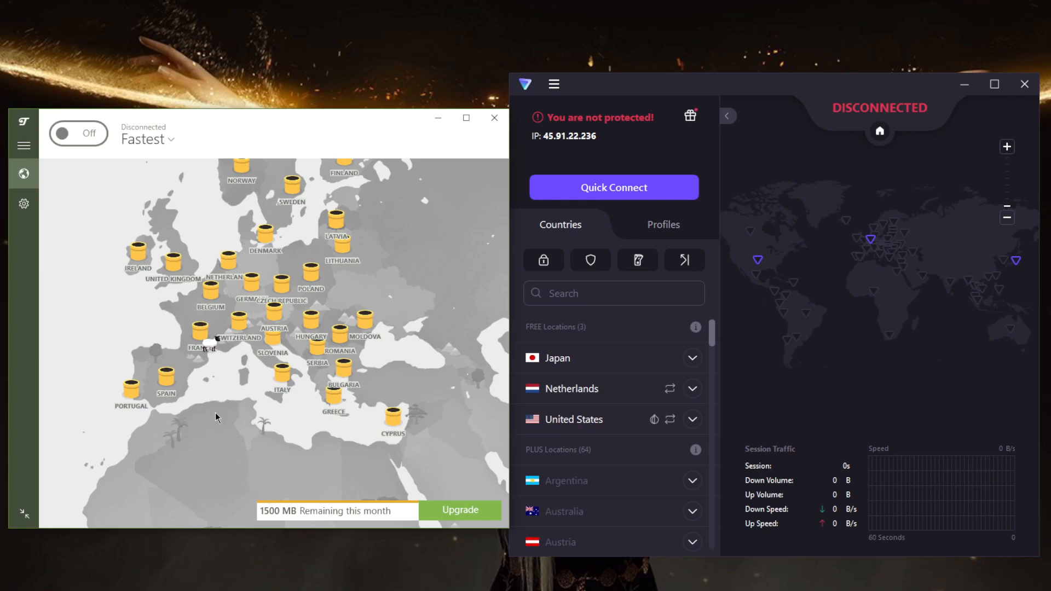
mouse_move(294, 456)
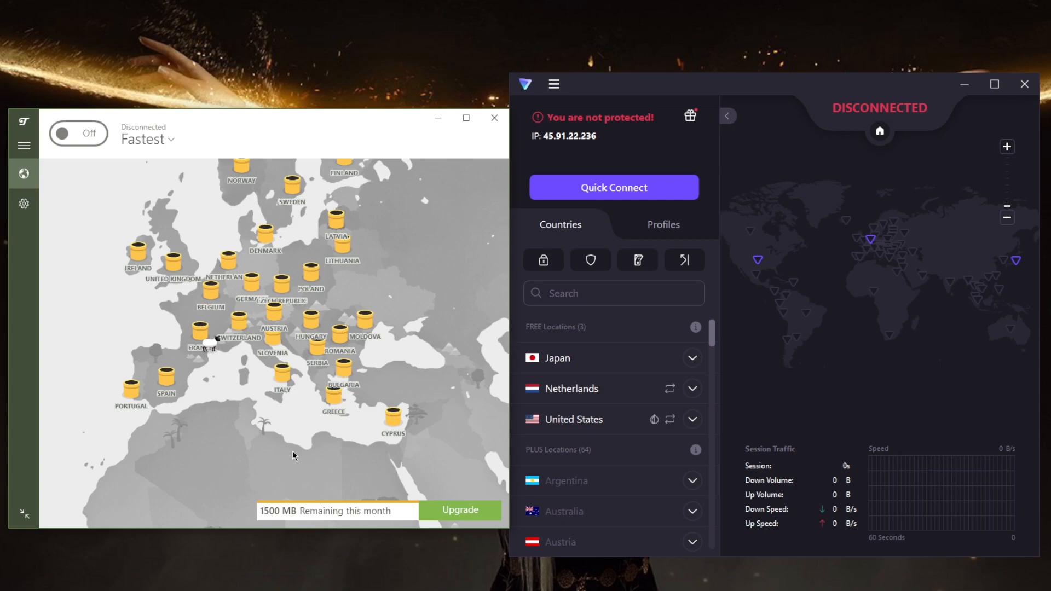
mouse_move(424, 305)
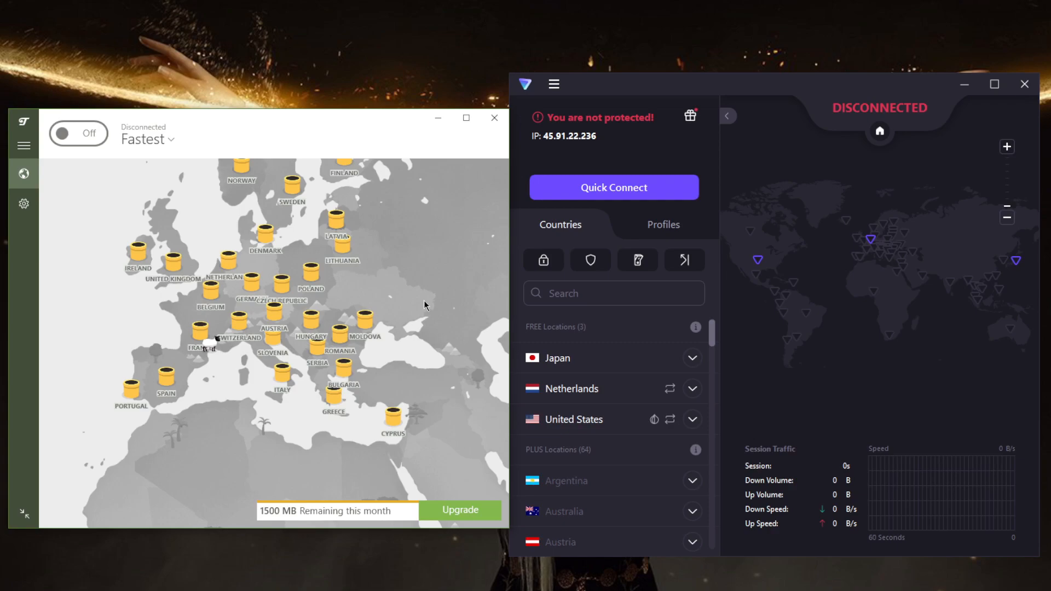
mouse_move(417, 289)
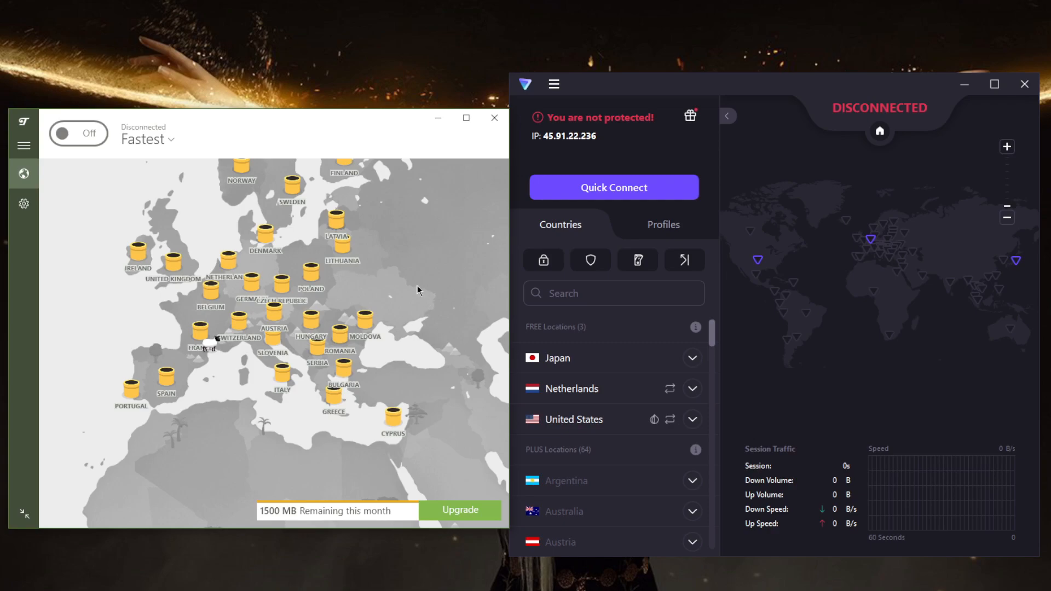
mouse_move(627, 309)
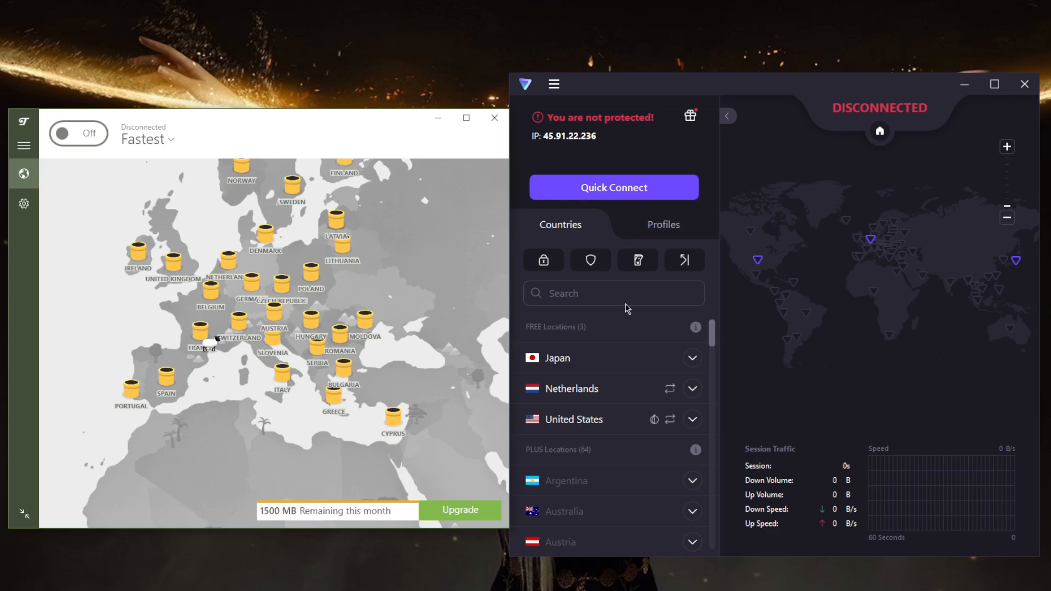
mouse_move(788, 401)
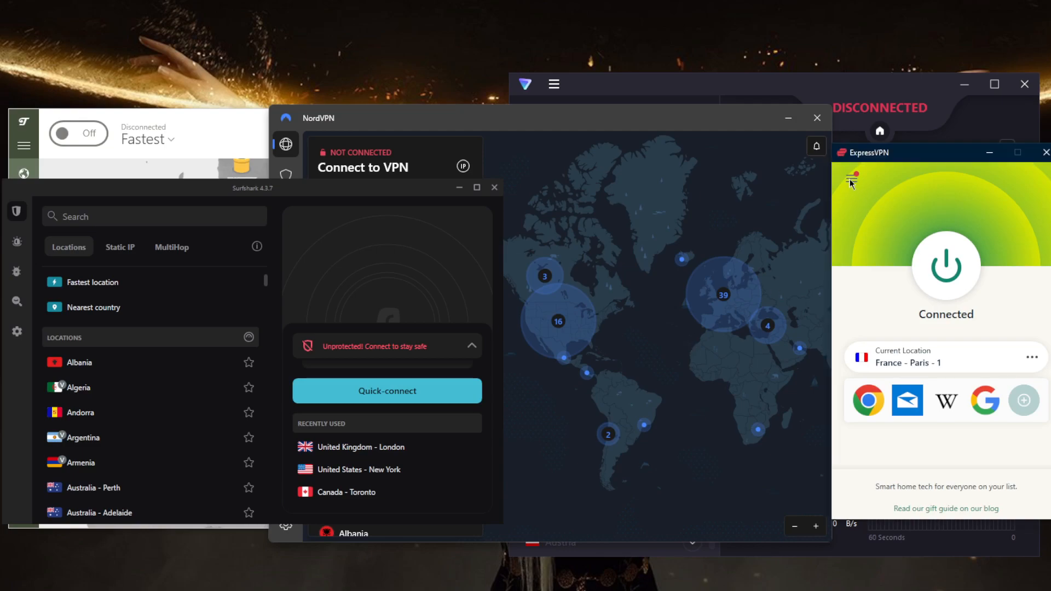
mouse_move(886, 248)
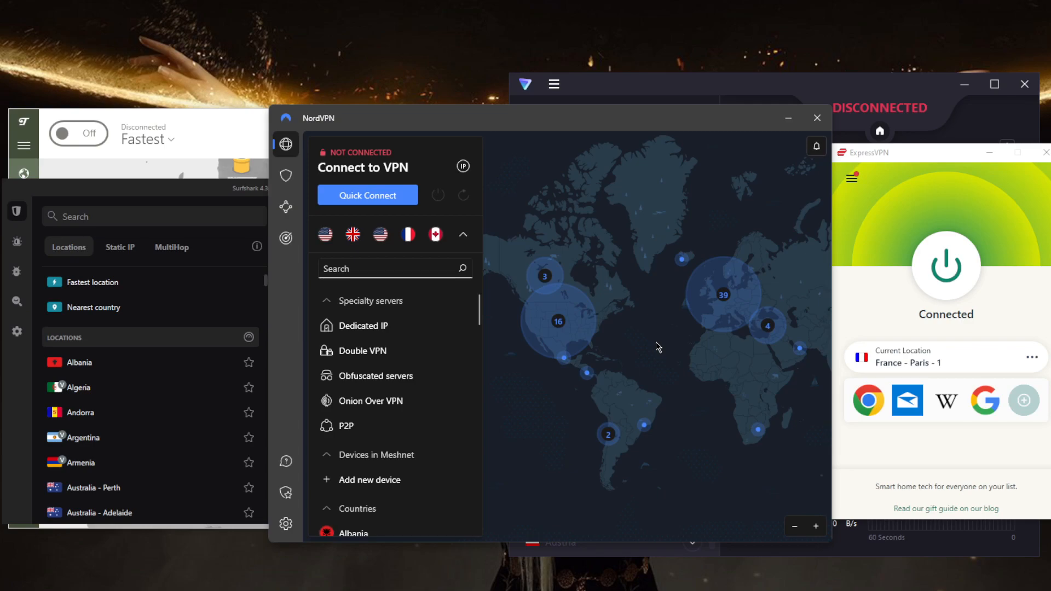
mouse_move(654, 352)
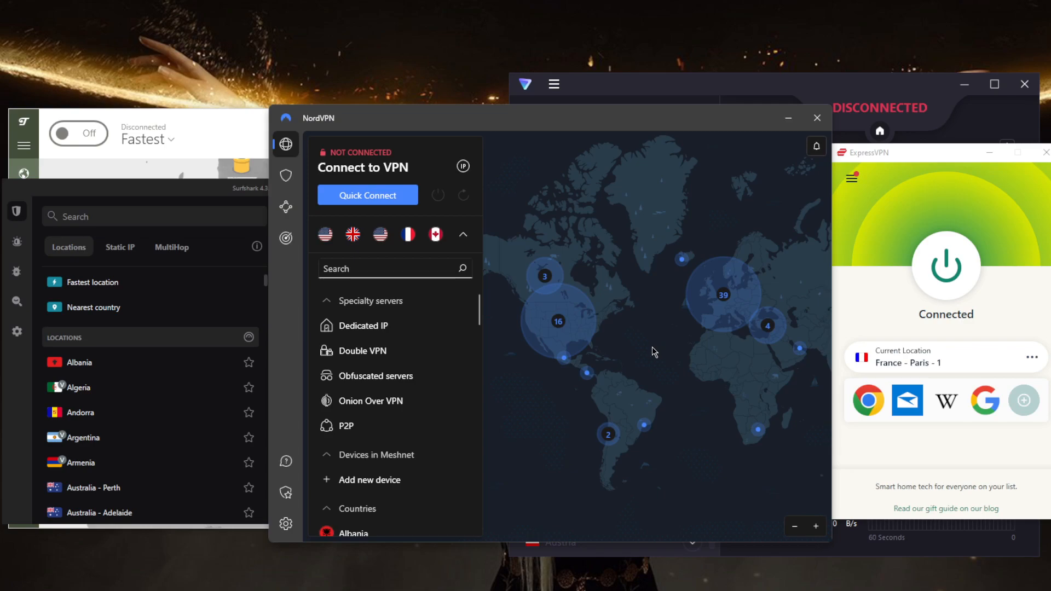
mouse_move(615, 316)
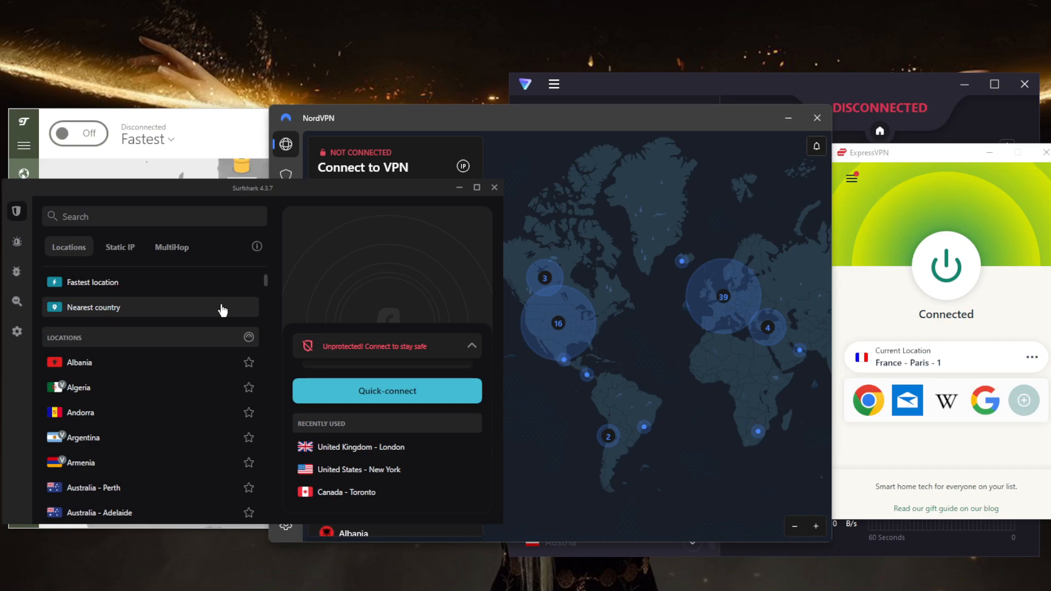
mouse_move(420, 241)
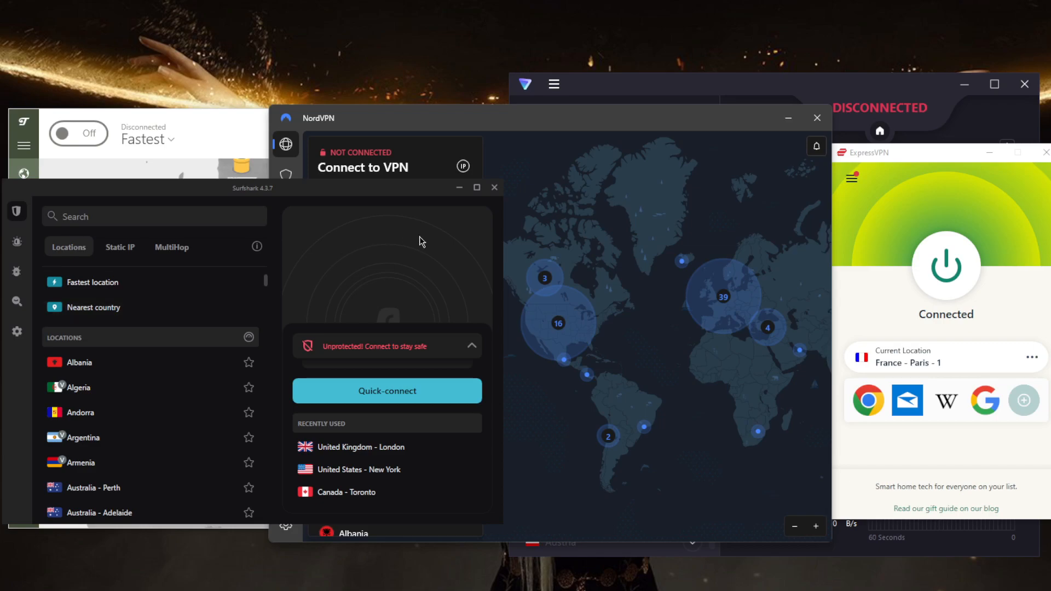
mouse_move(623, 282)
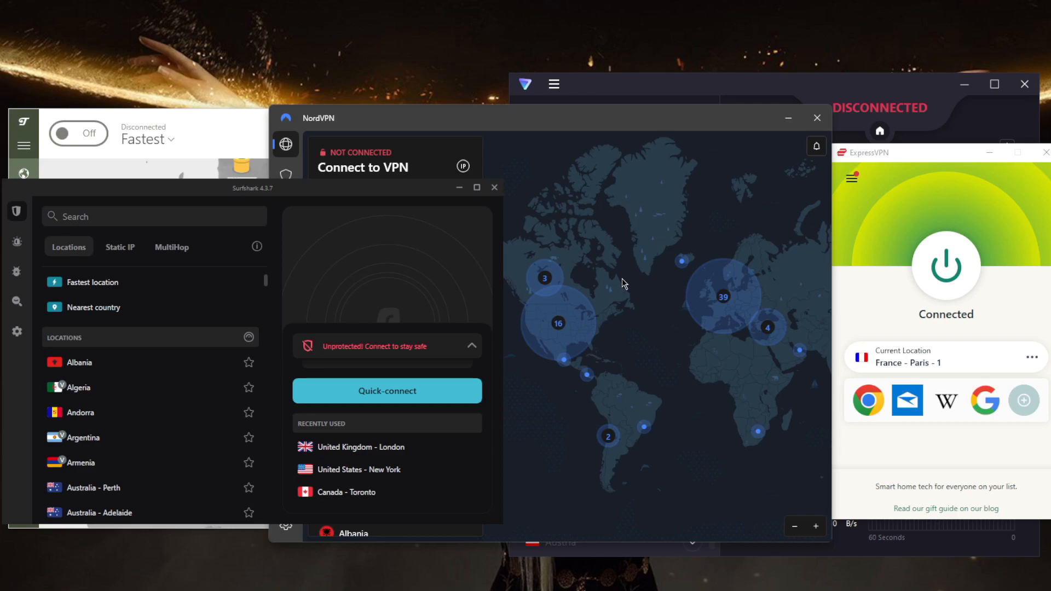
mouse_move(648, 256)
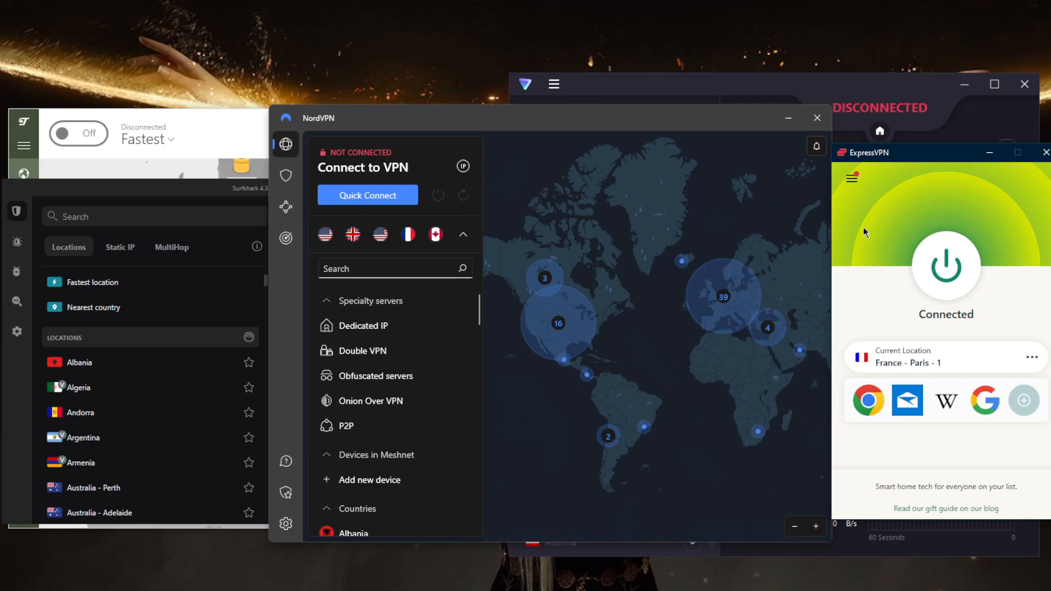
mouse_move(635, 290)
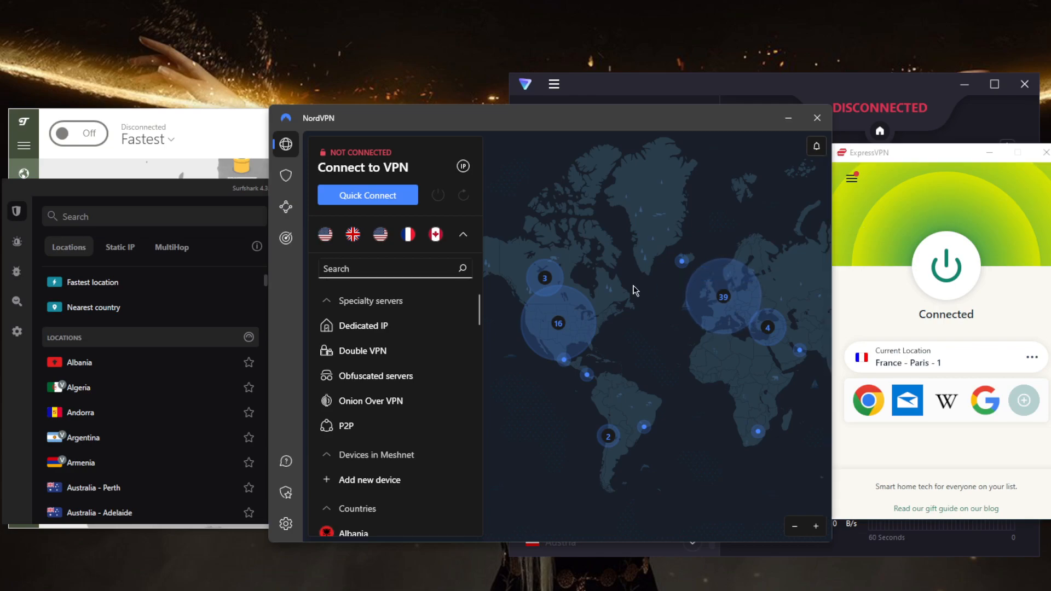
Review NordVPN's Threat Protection overview from the shield icon, then return to its map view
click(285, 175)
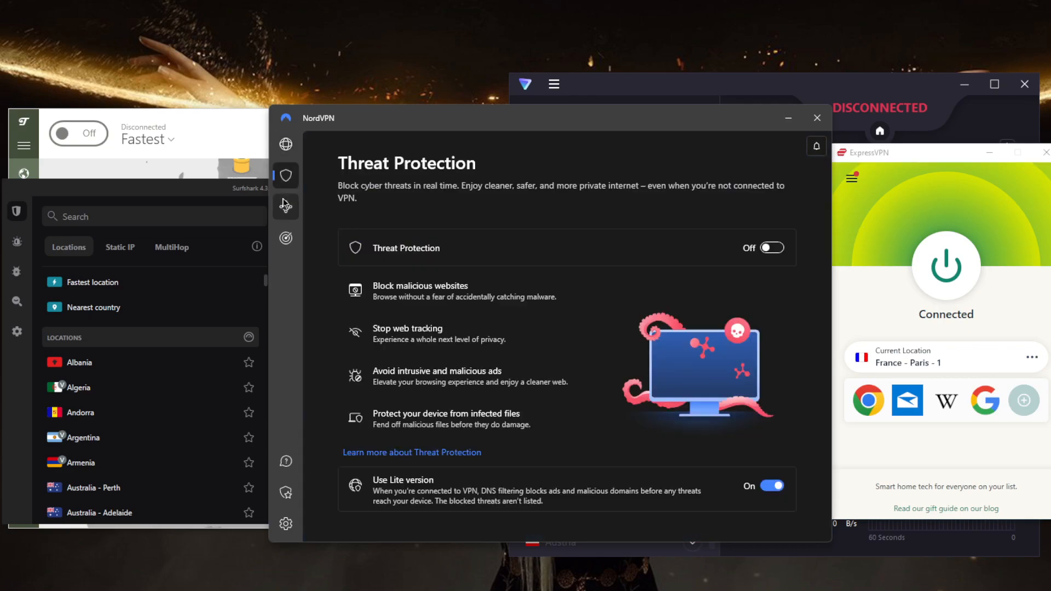
click(286, 144)
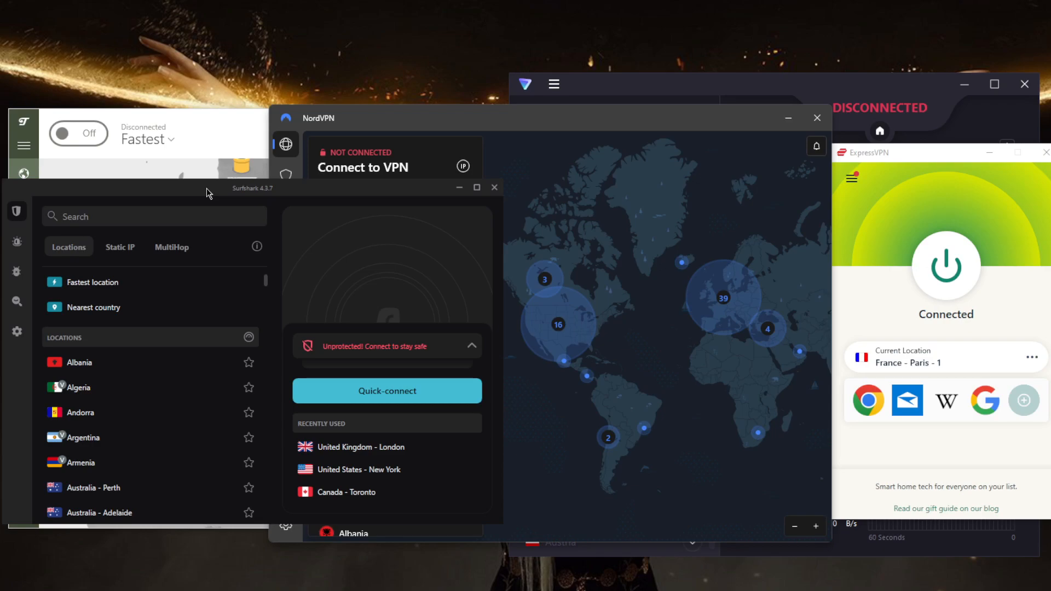
mouse_move(619, 296)
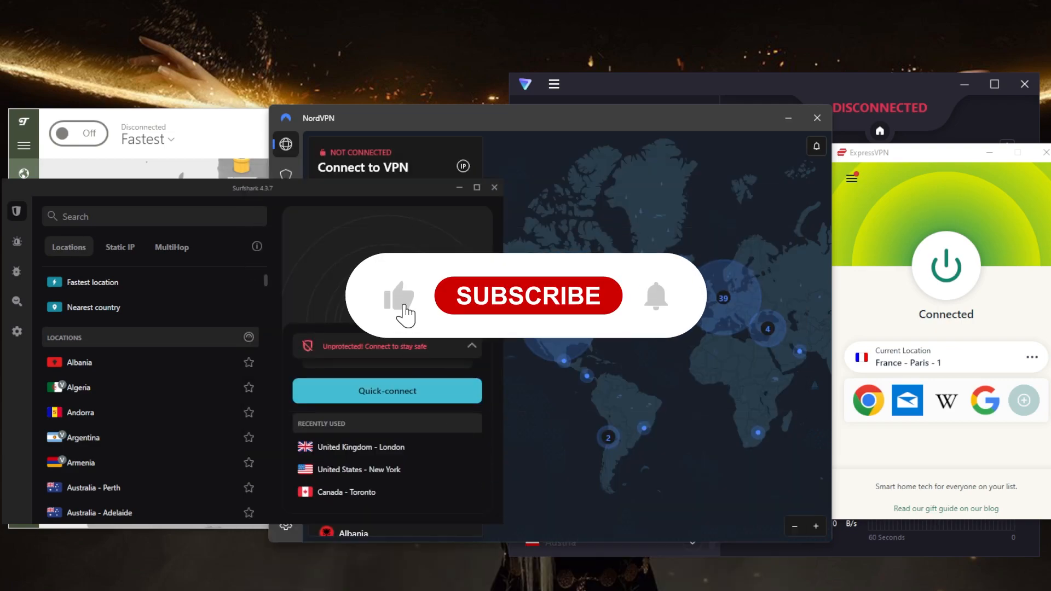
click(528, 295)
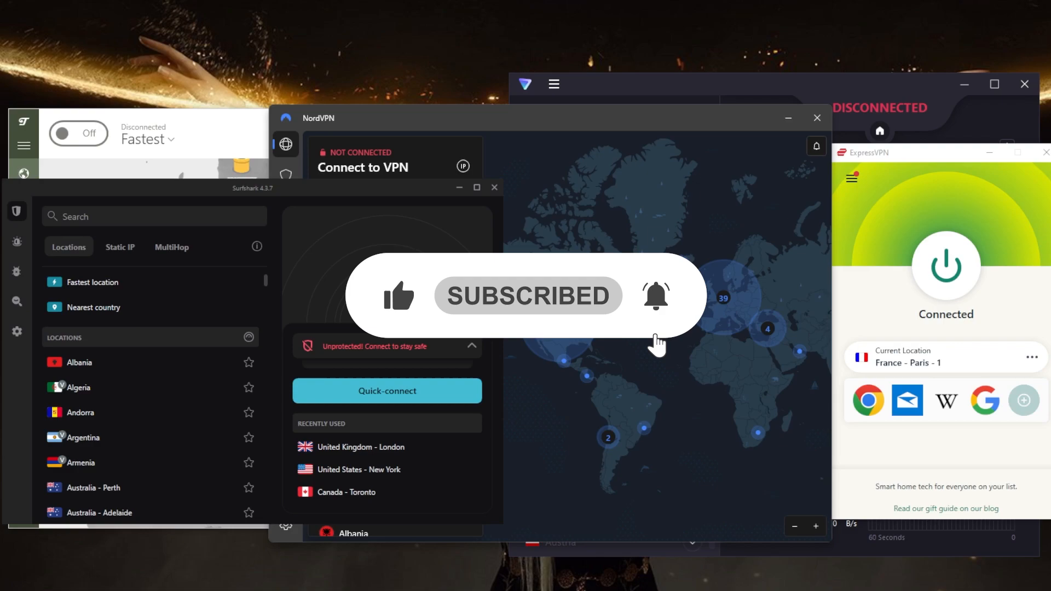